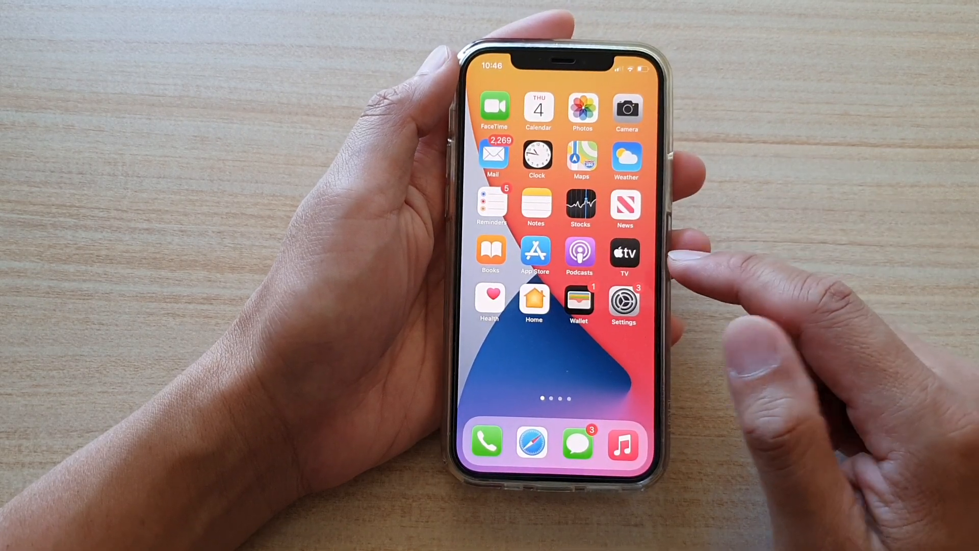
# - From the home screen, go into Settings, then Bluetooth, and view the MacBook Pro's details
pyautogui.click(623, 300)
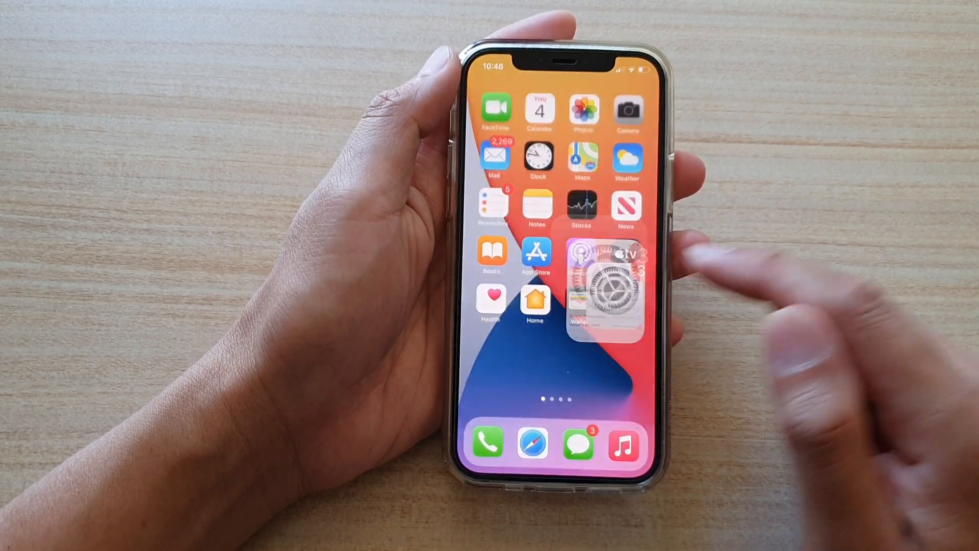
pyautogui.click(606, 288)
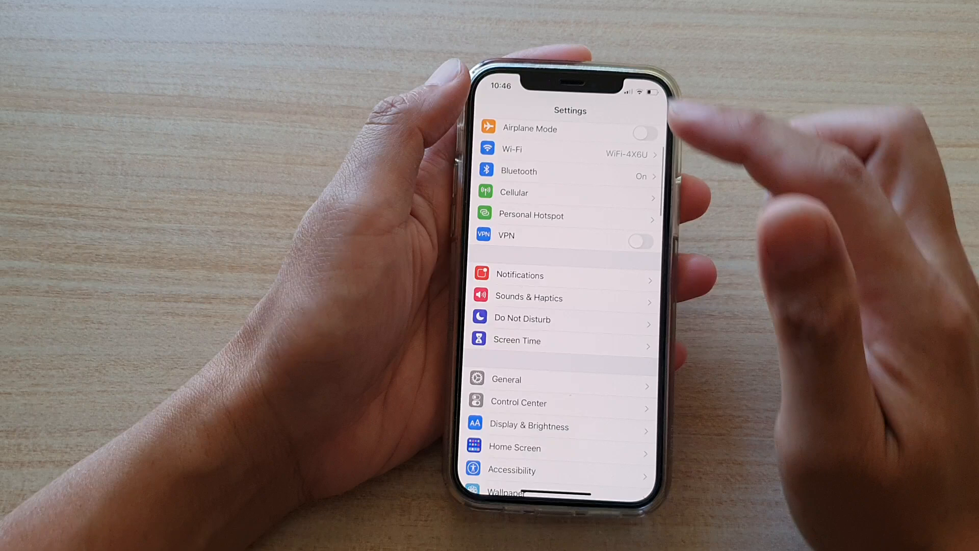
pyautogui.click(517, 172)
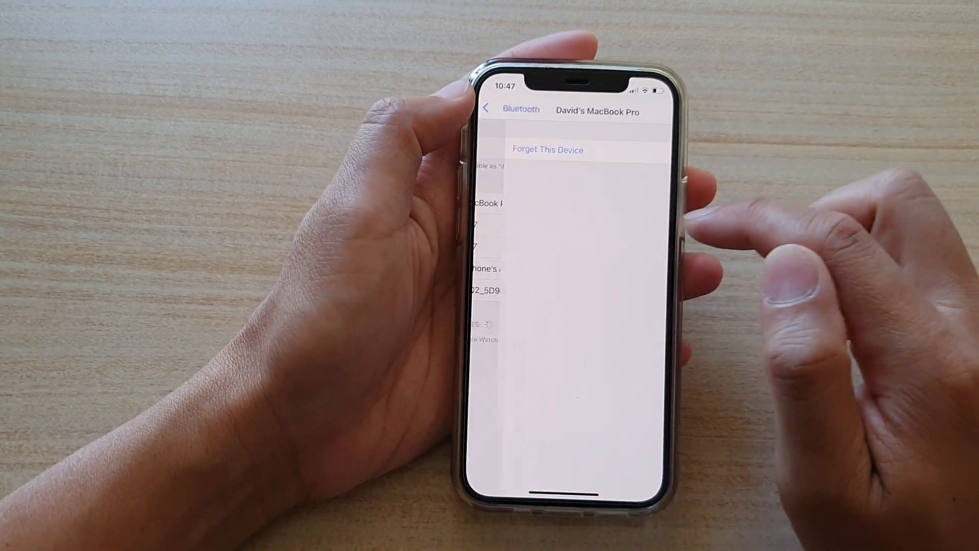
# - Forget the MacBook Pro and GoPro 2977 from the My Devices list
pyautogui.click(547, 150)
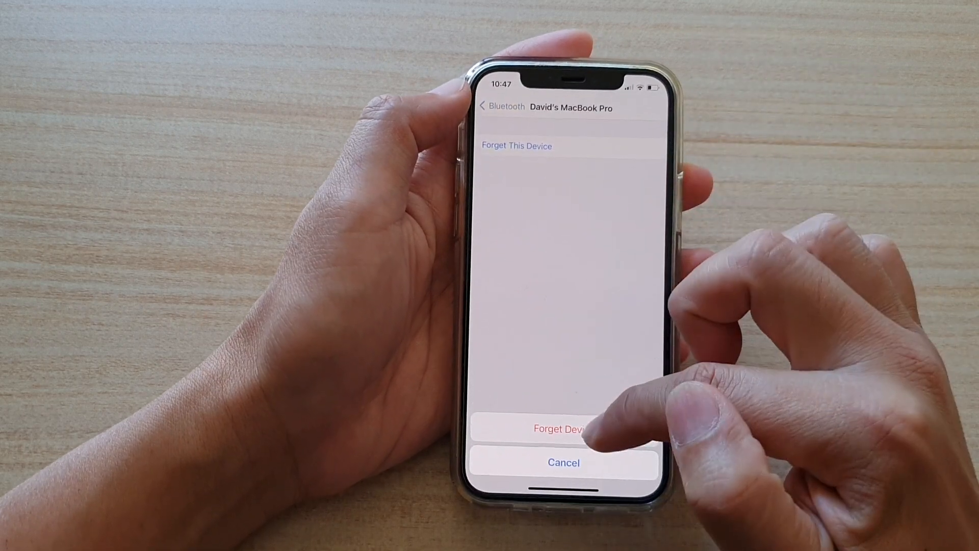
pyautogui.click(560, 430)
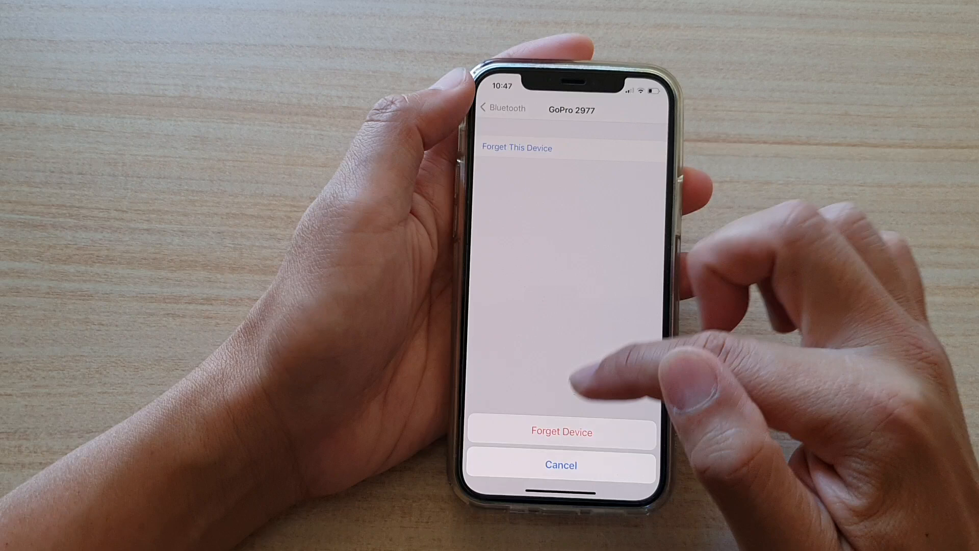
pyautogui.click(561, 431)
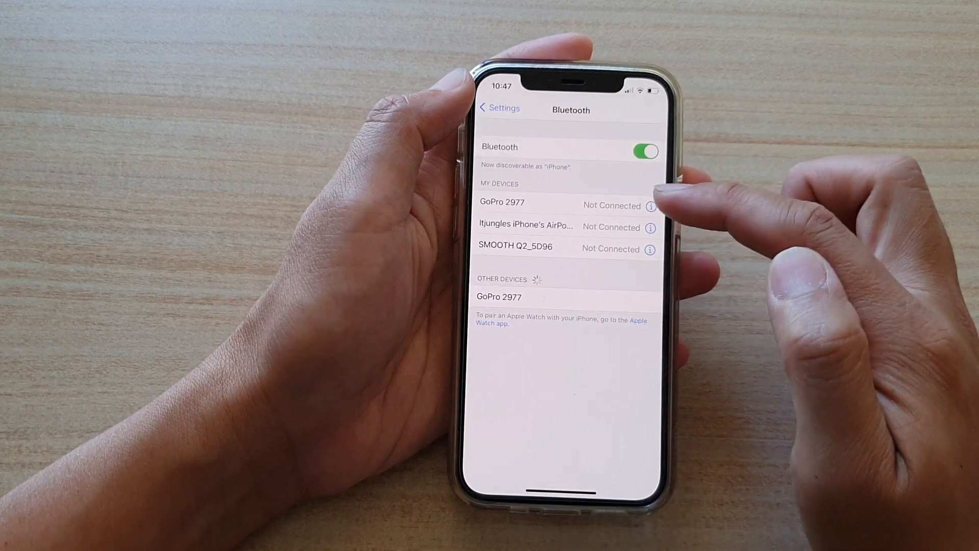
pyautogui.click(650, 205)
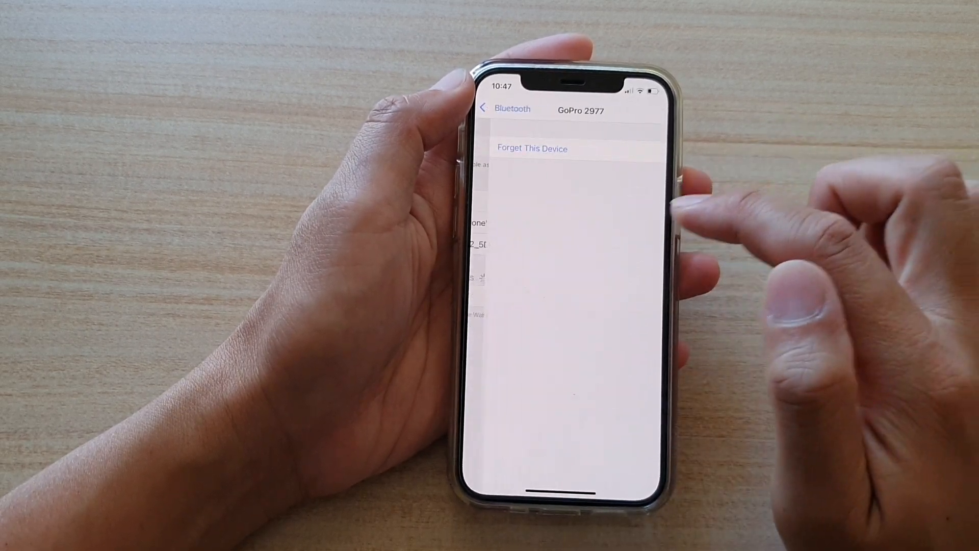
pyautogui.click(506, 108)
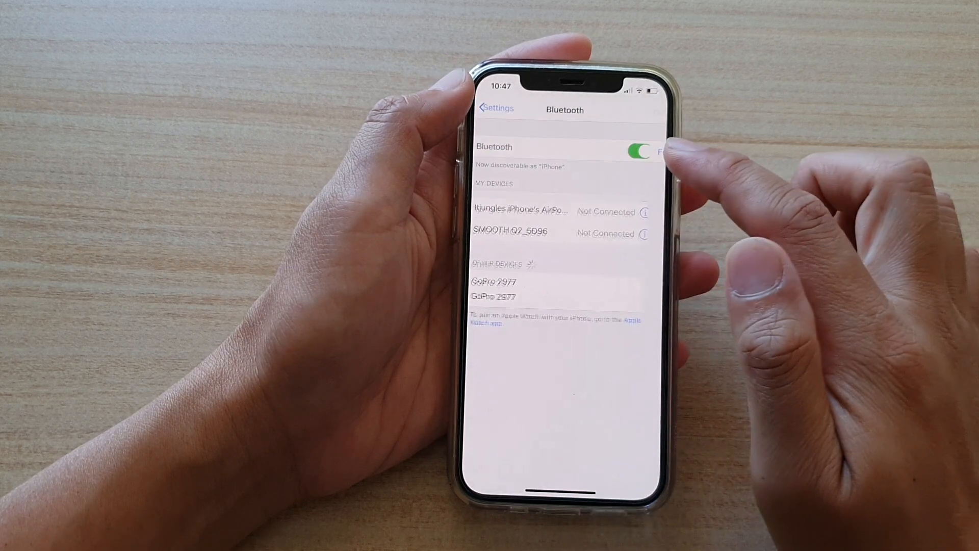
# - Forget the AirPods Pro and SMOOTH Q2_5D96, leaving My Devices empty
pyautogui.click(645, 211)
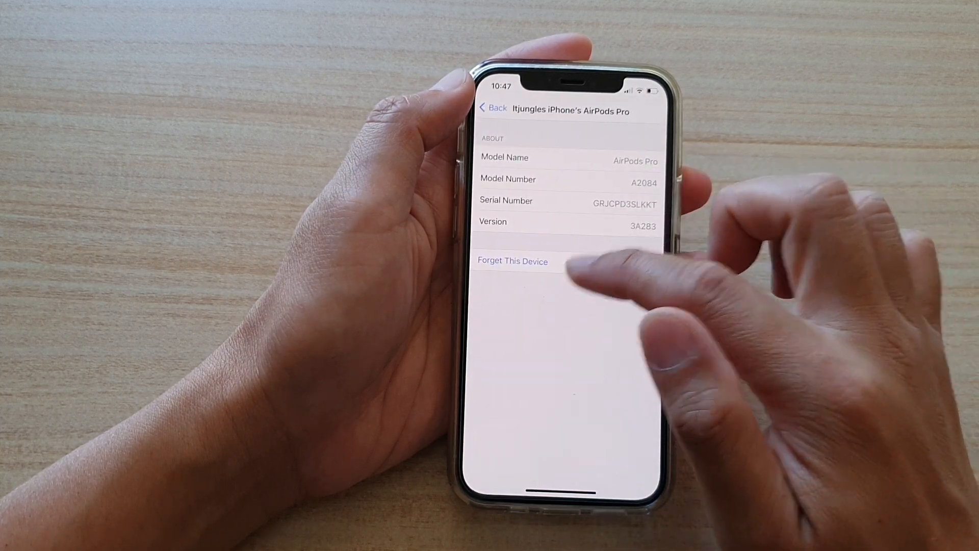
pyautogui.click(512, 260)
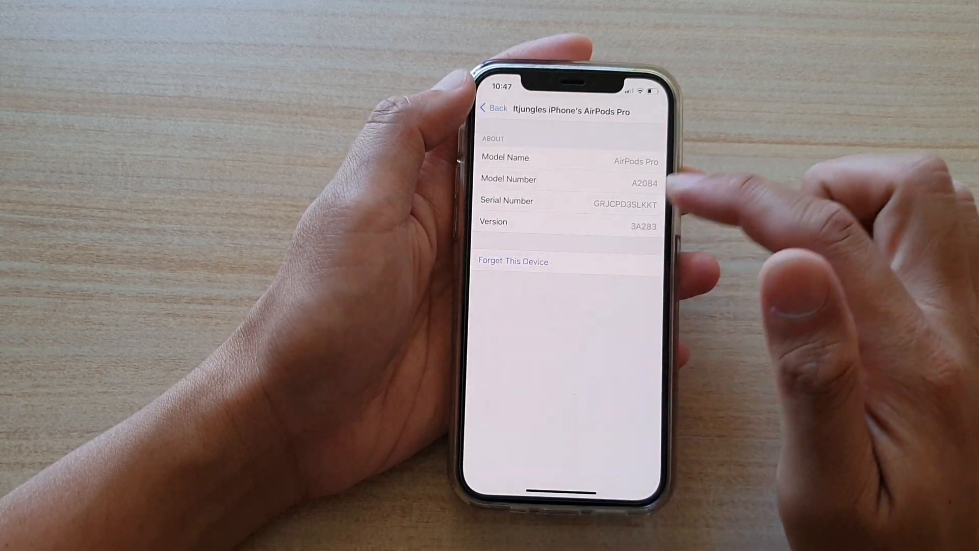
pyautogui.click(494, 107)
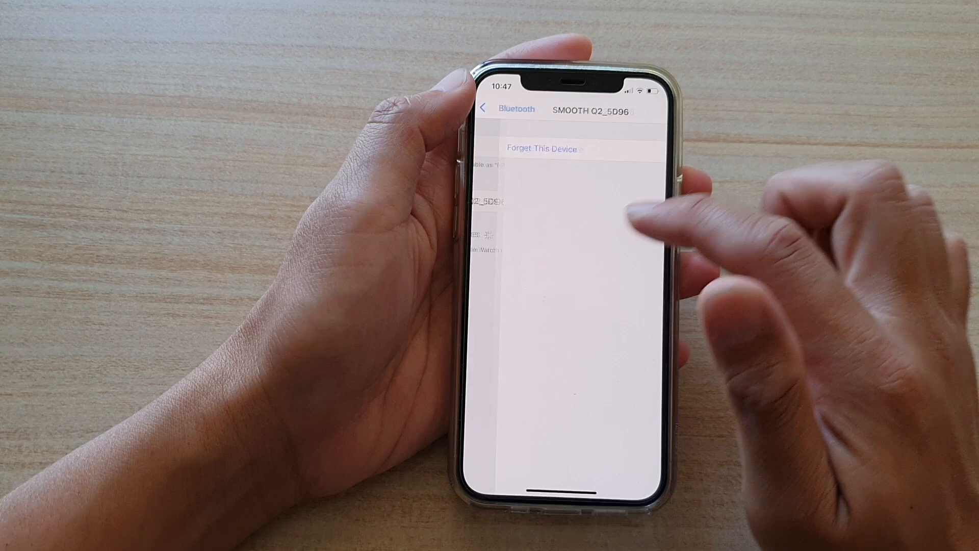
pyautogui.click(498, 110)
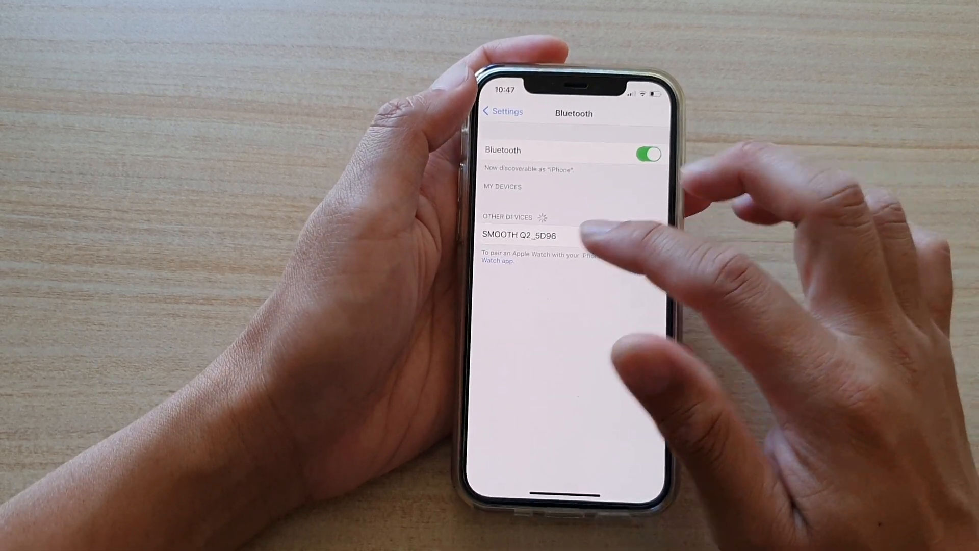
# - Switch Bluetooth off, then back on so it scans with nothing paired
pyautogui.click(646, 154)
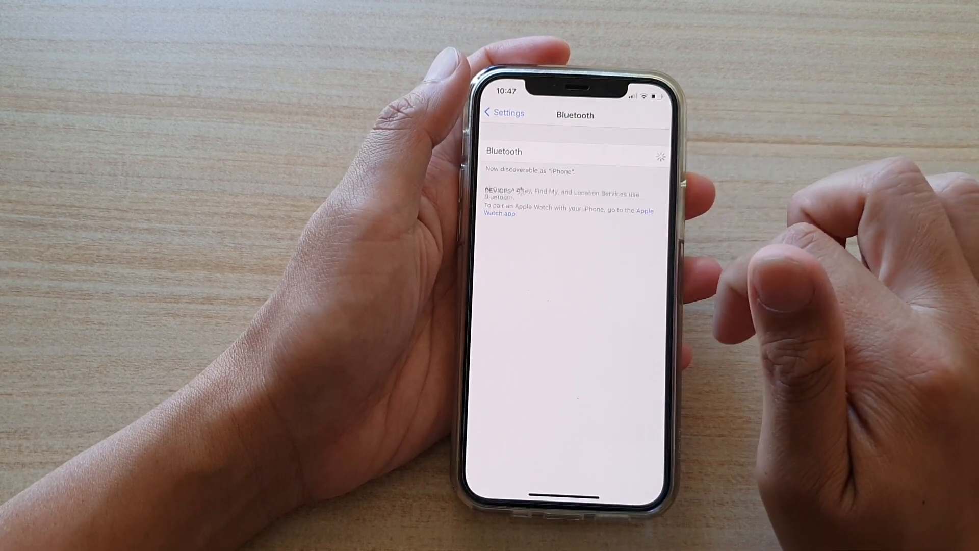
pyautogui.click(649, 154)
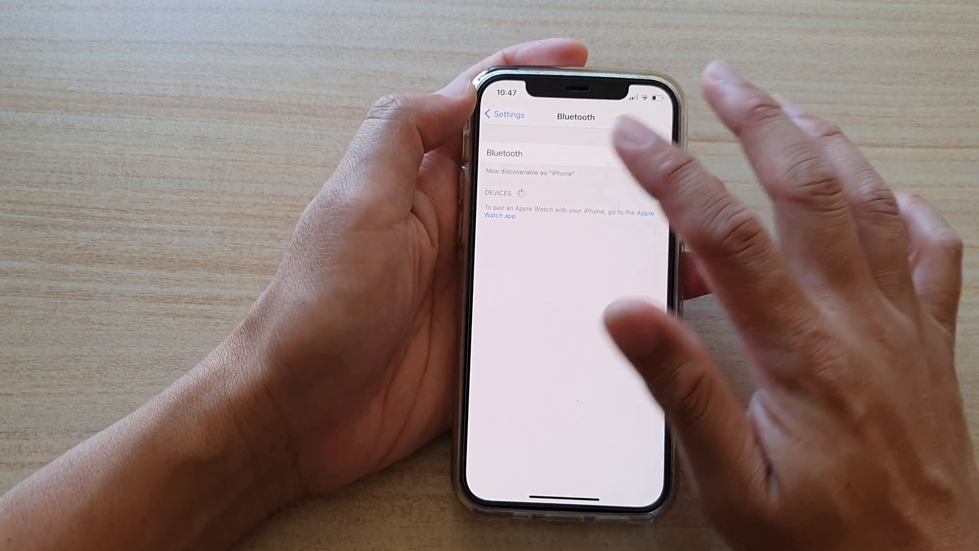
pyautogui.click(649, 158)
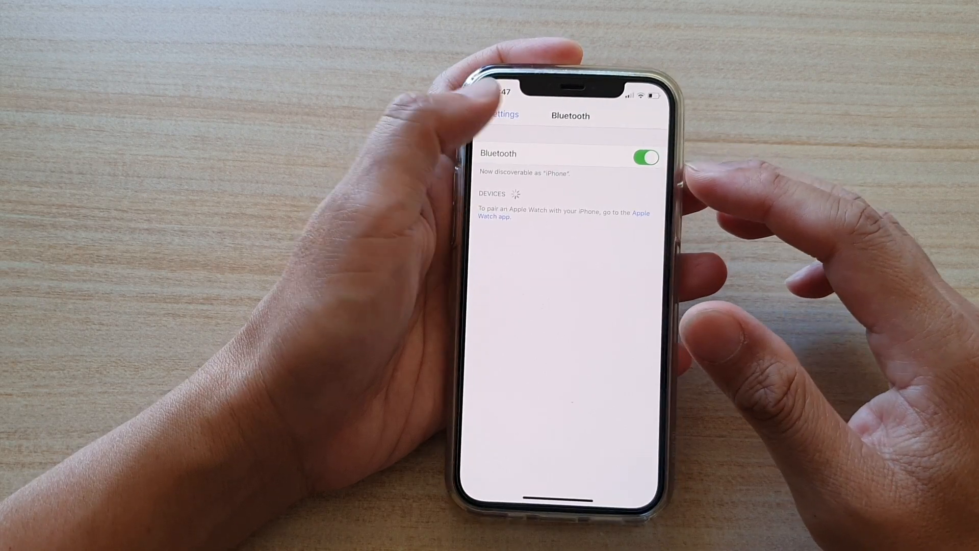
# - Return to the main Settings list and go into General > Reset to see its reset options
pyautogui.click(500, 115)
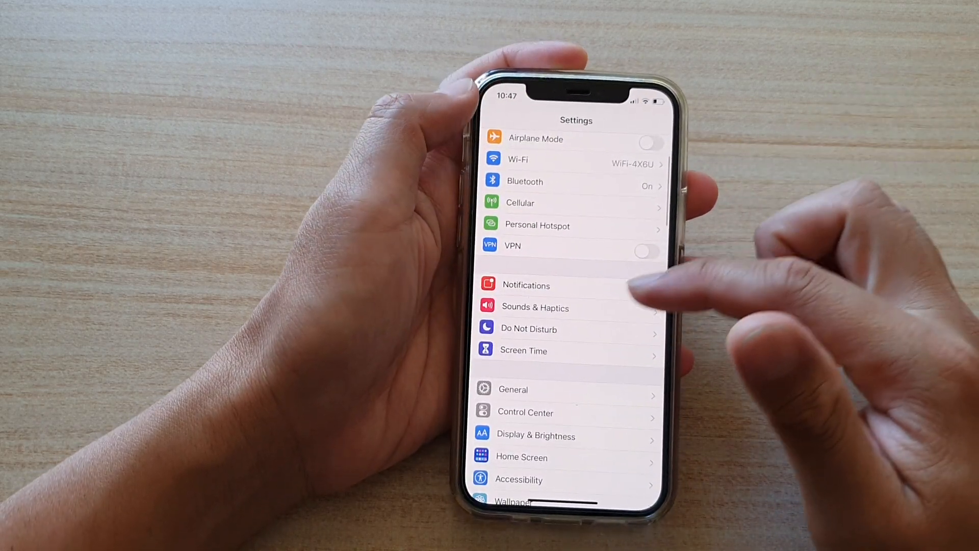
pyautogui.scroll(-3)
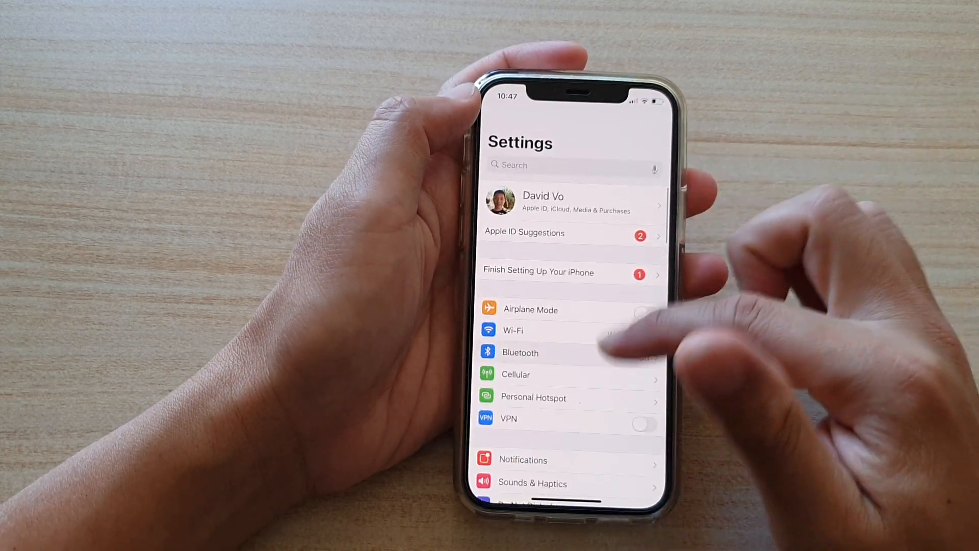
pyautogui.click(562, 374)
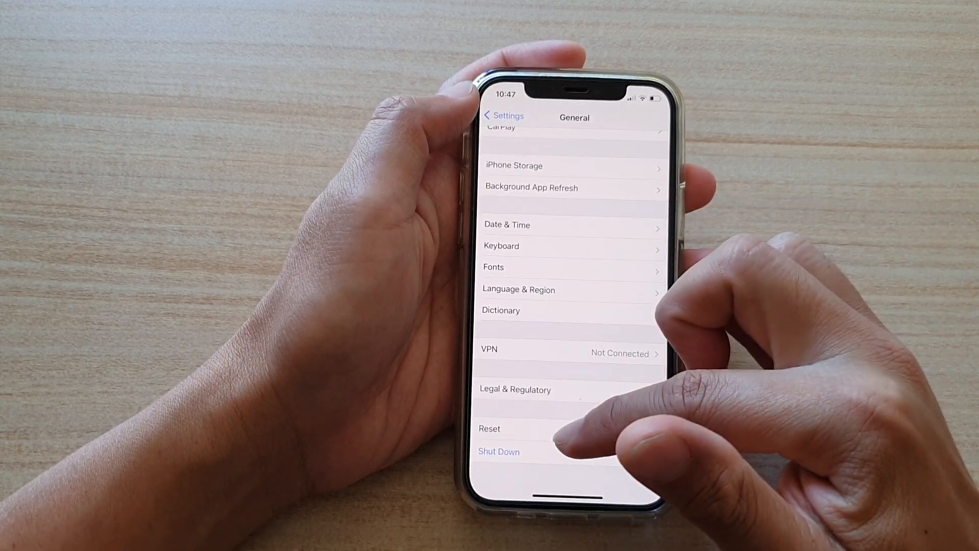
pyautogui.click(490, 428)
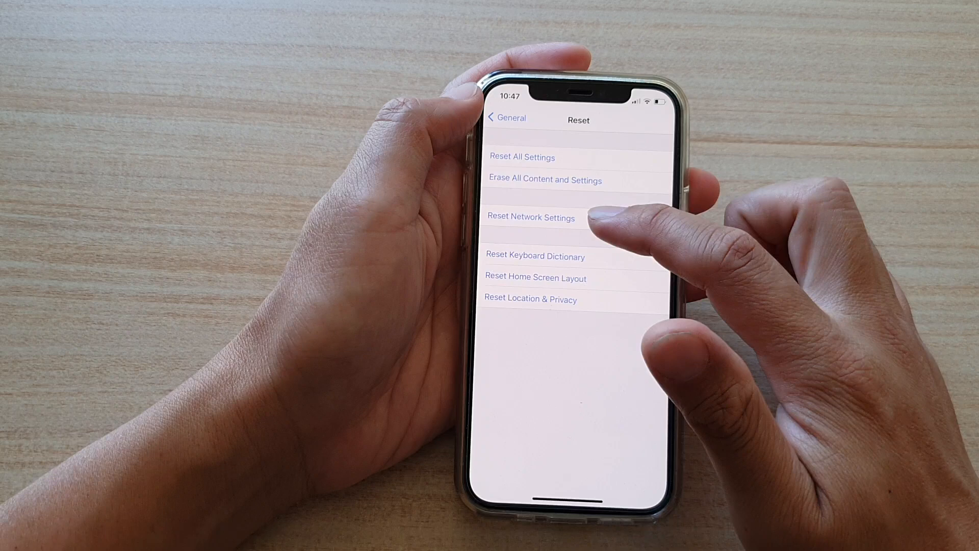
pyautogui.click(530, 217)
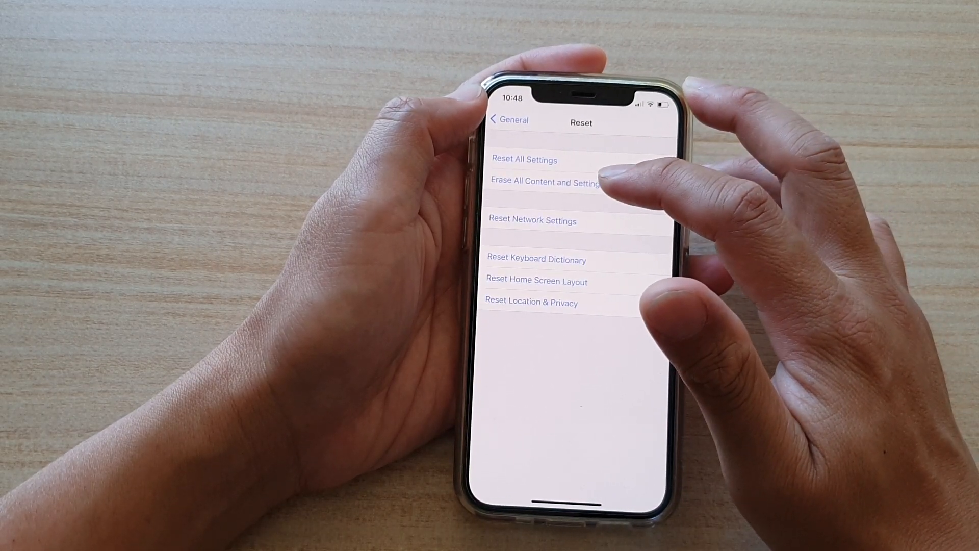
pyautogui.click(544, 182)
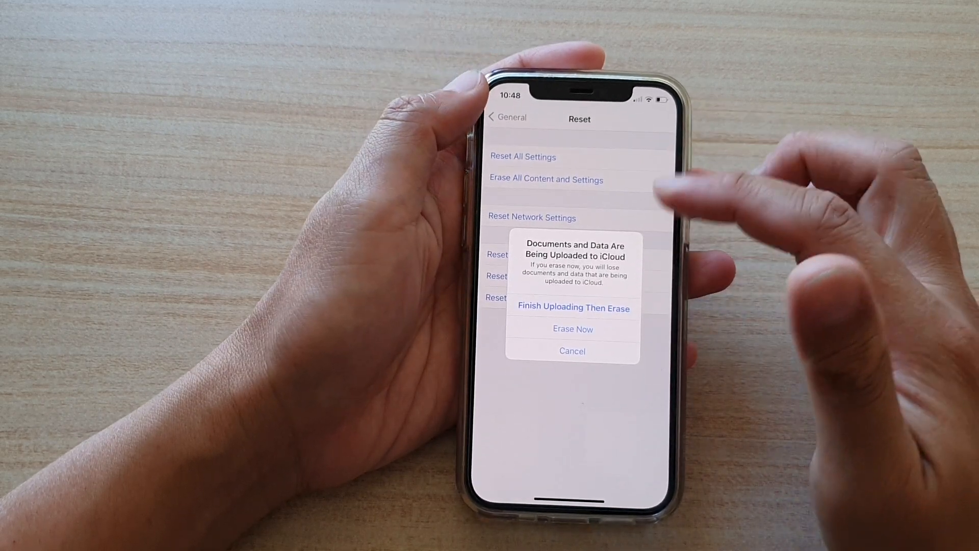
pyautogui.click(572, 350)
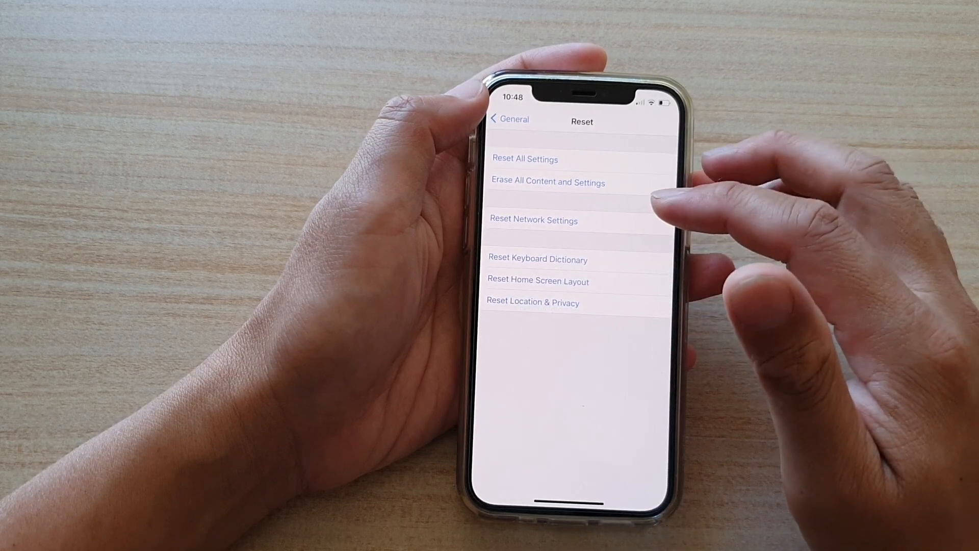